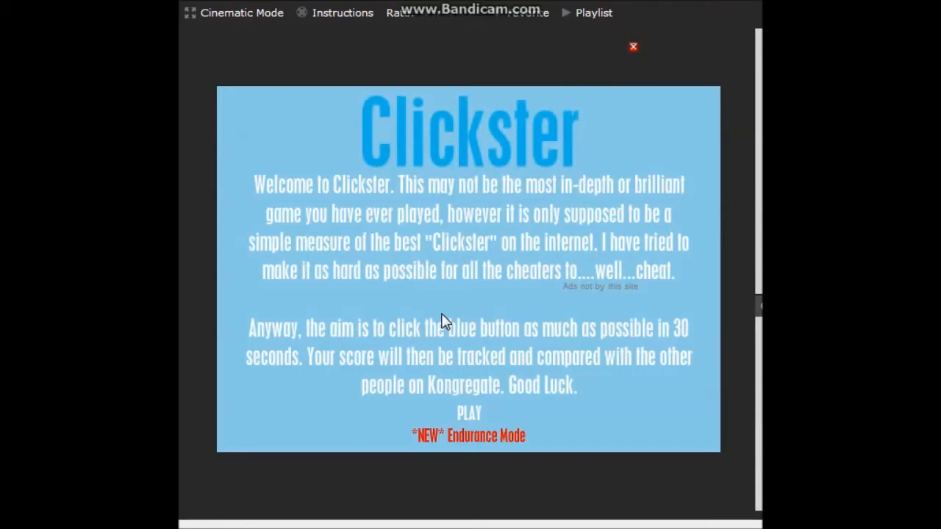
{"action": "mouse_move", "coordinate": [473, 419]}
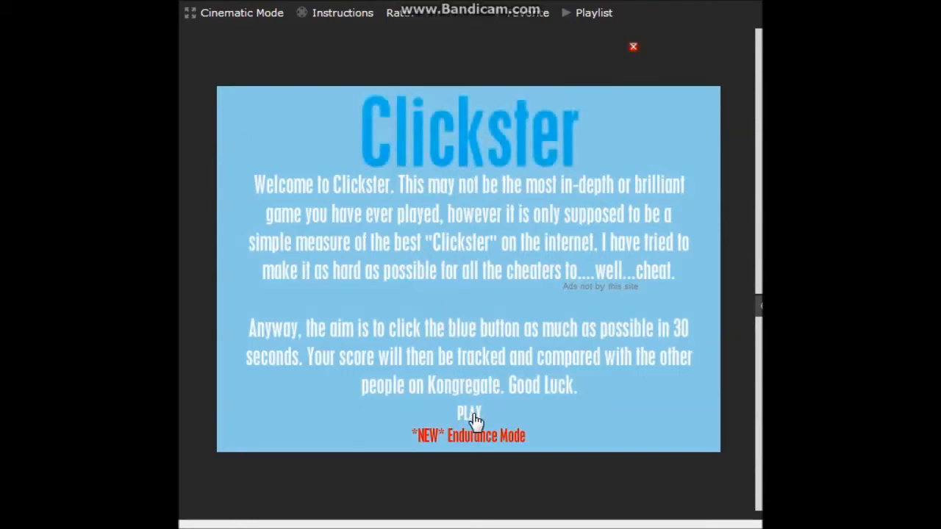
Start a new game from the welcome screen so a 30-second round waits at score 0
{"action": "left_click", "coordinate": [468, 413]}
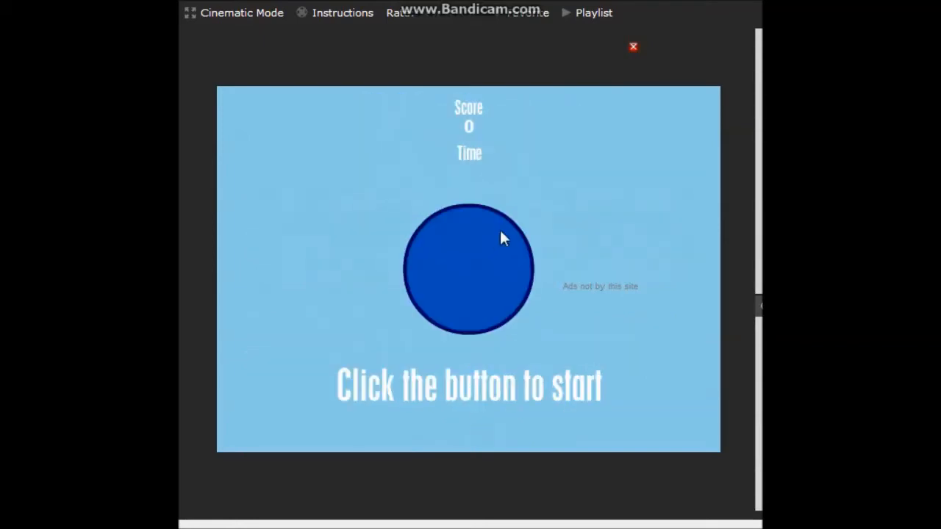
{"action": "mouse_move", "coordinate": [478, 270]}
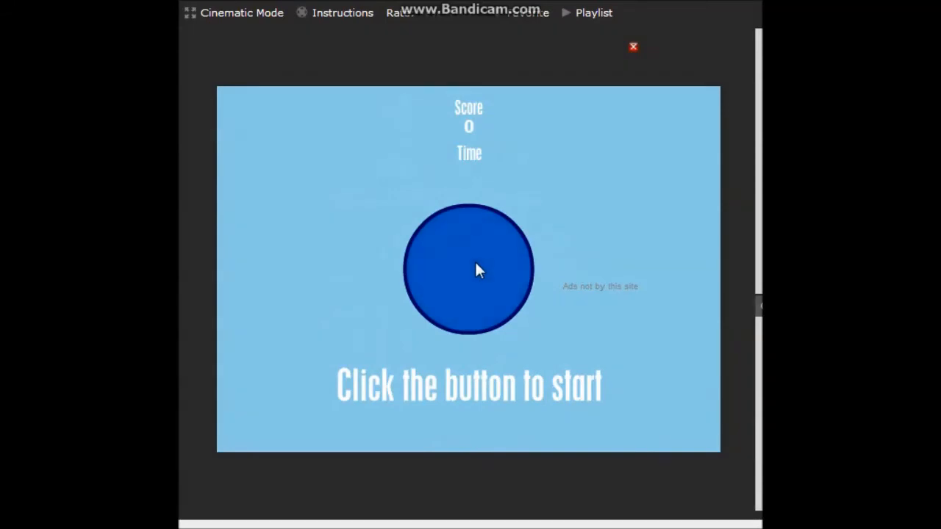
{"action": "mouse_move", "coordinate": [474, 375]}
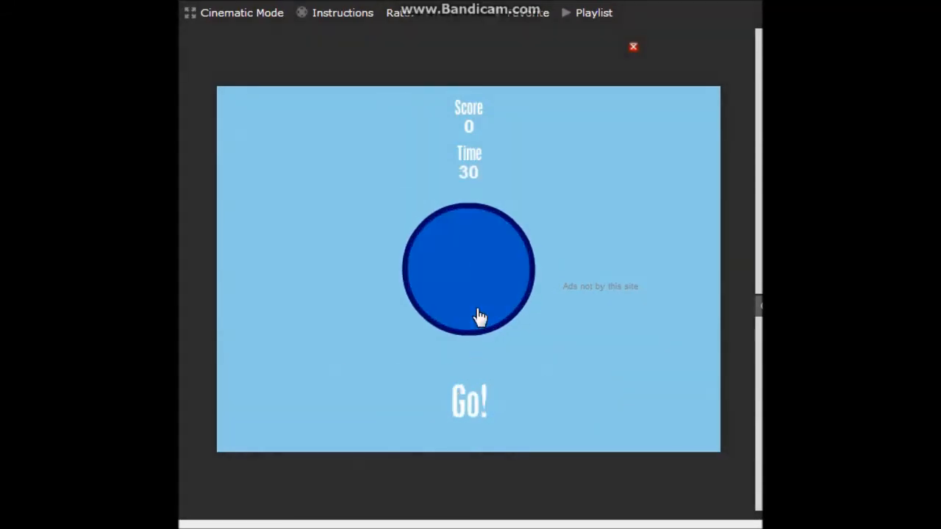
Click the blue circle rapidly, pushing the score past 80, 100 and up to 136 before time expires
{"action": "left_click", "coordinate": [468, 309]}
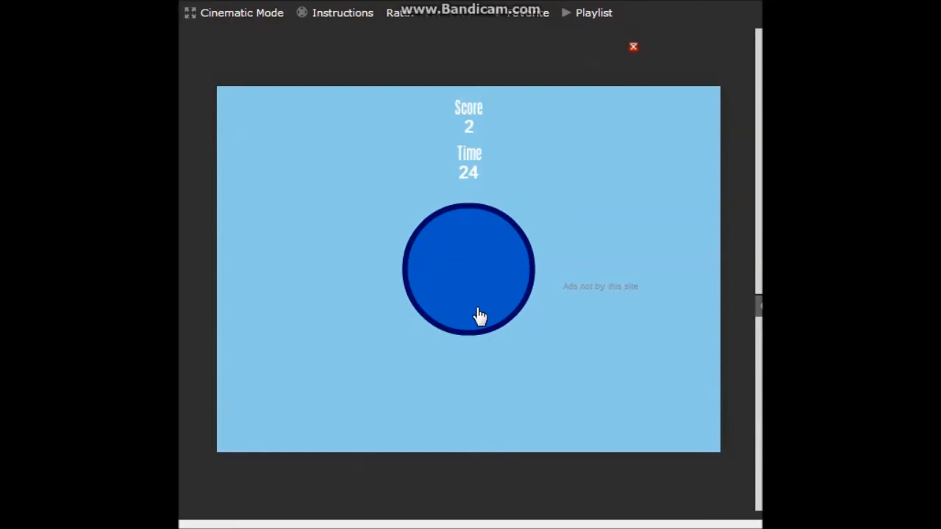
{"action": "left_click", "coordinate": [478, 312]}
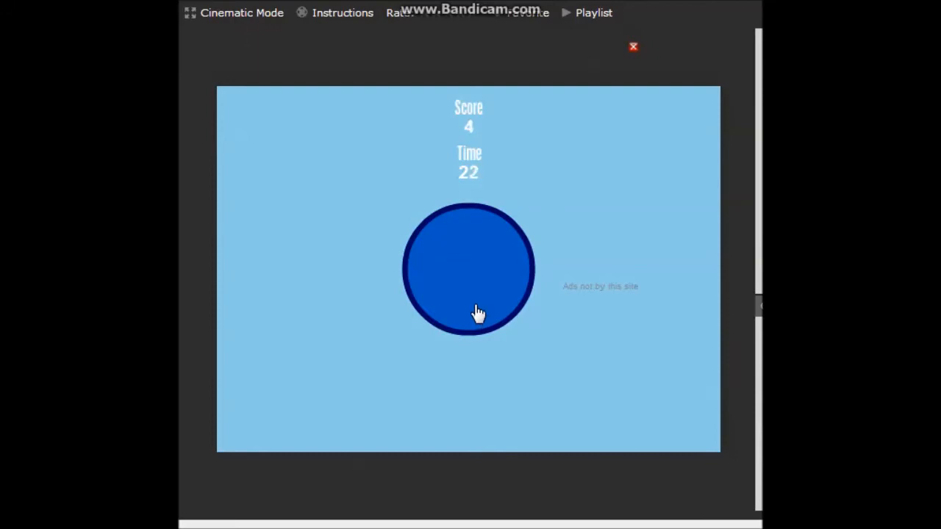
{"action": "left_click", "coordinate": [467, 311]}
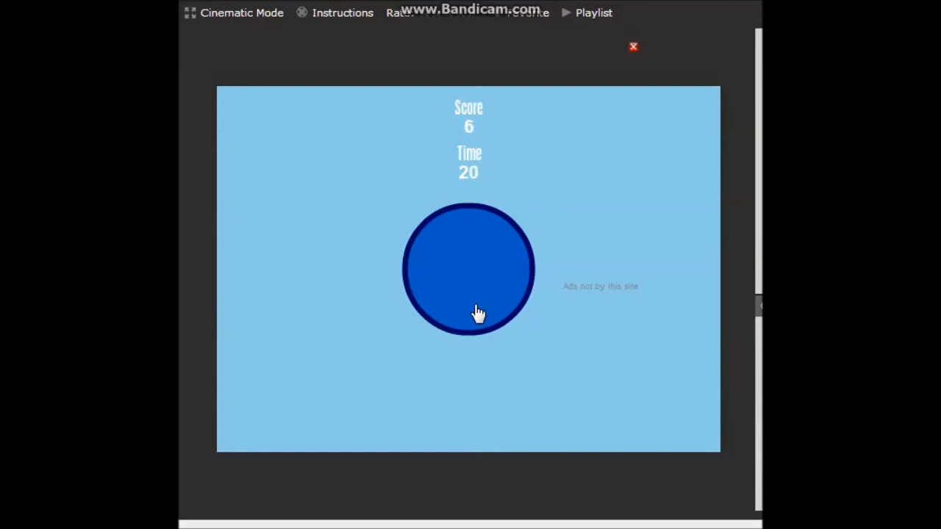
{"action": "left_click", "coordinate": [473, 308]}
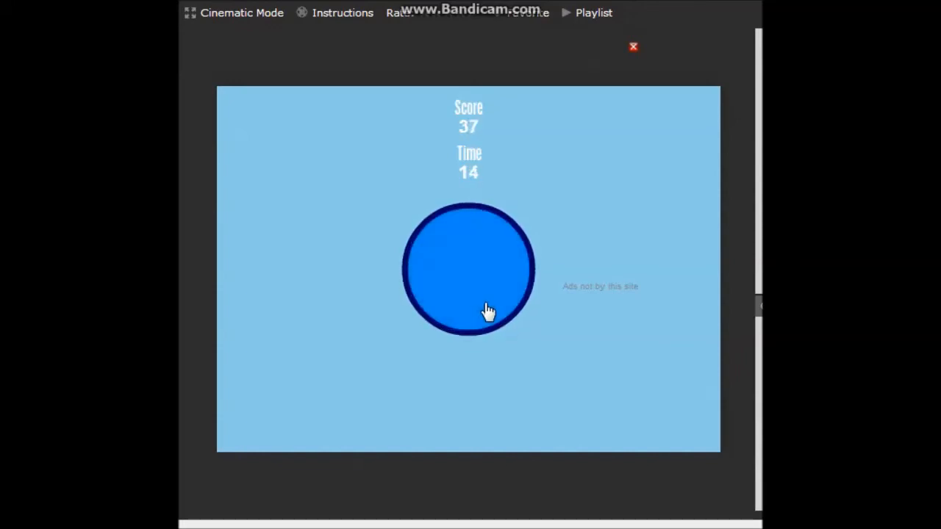
{"action": "left_click", "coordinate": [485, 307]}
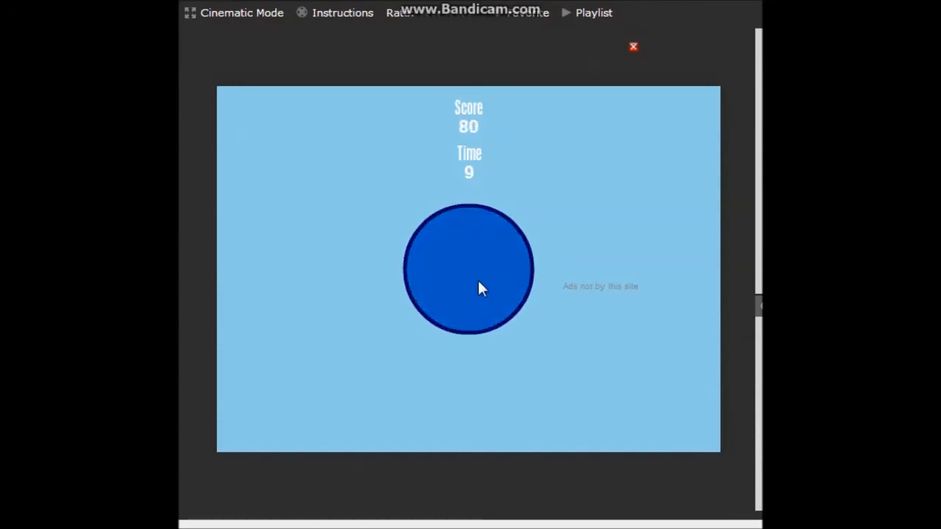
{"action": "left_click", "coordinate": [469, 286]}
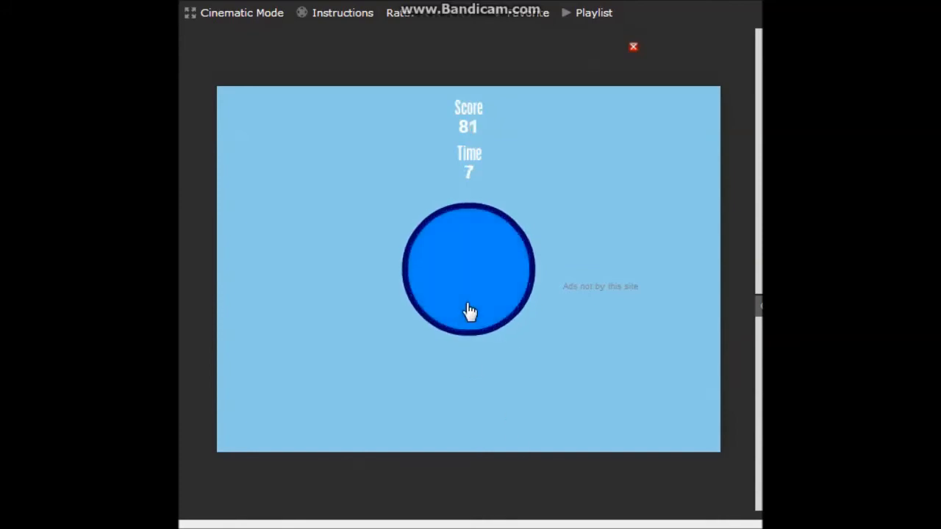
{"action": "left_click", "coordinate": [469, 309]}
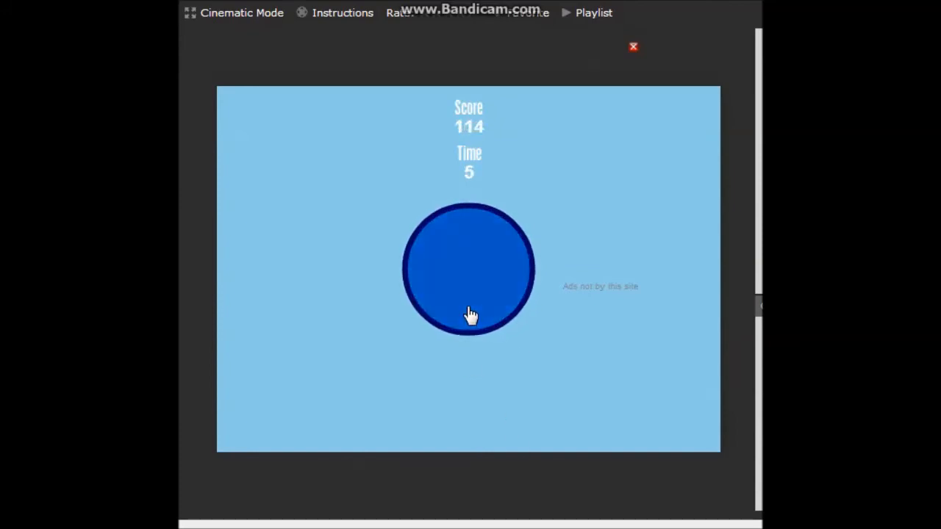
{"action": "left_click", "coordinate": [469, 312]}
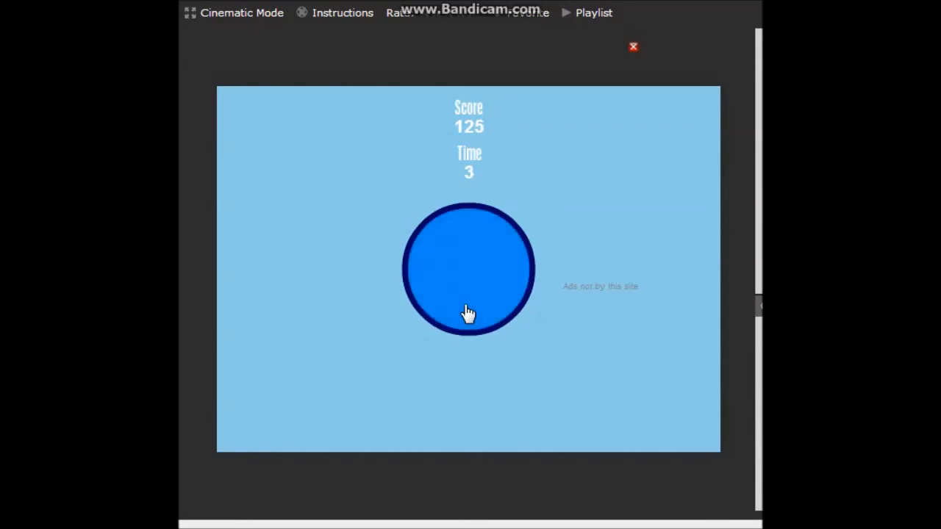
{"action": "left_click", "coordinate": [467, 309]}
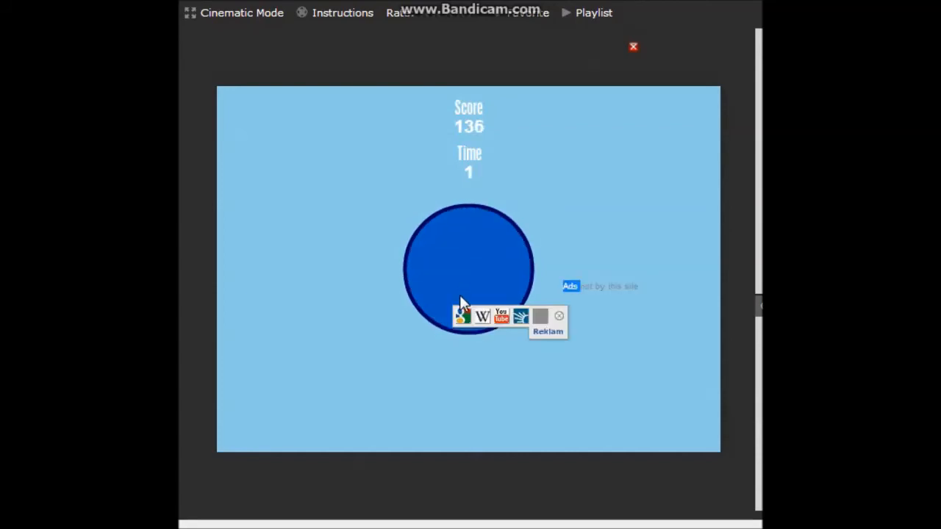